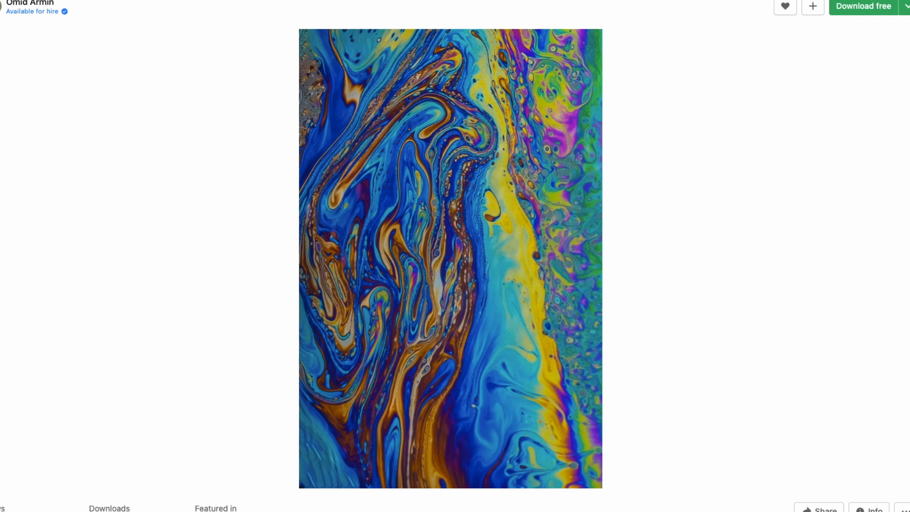
mouse_move(708, 208)
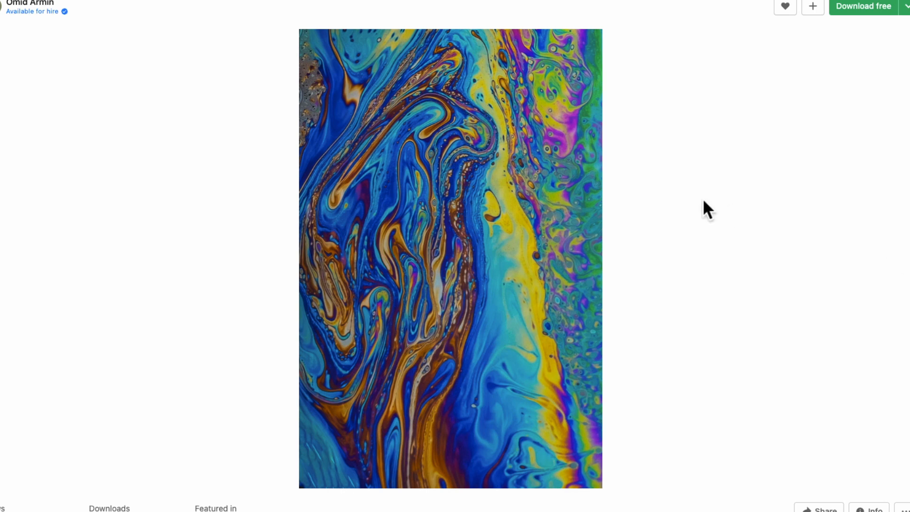
mouse_move(572, 219)
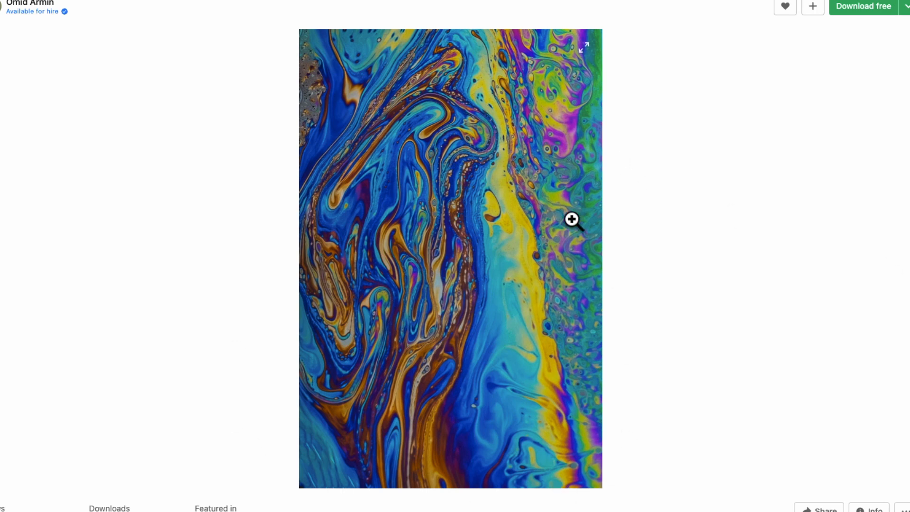
mouse_move(247, 139)
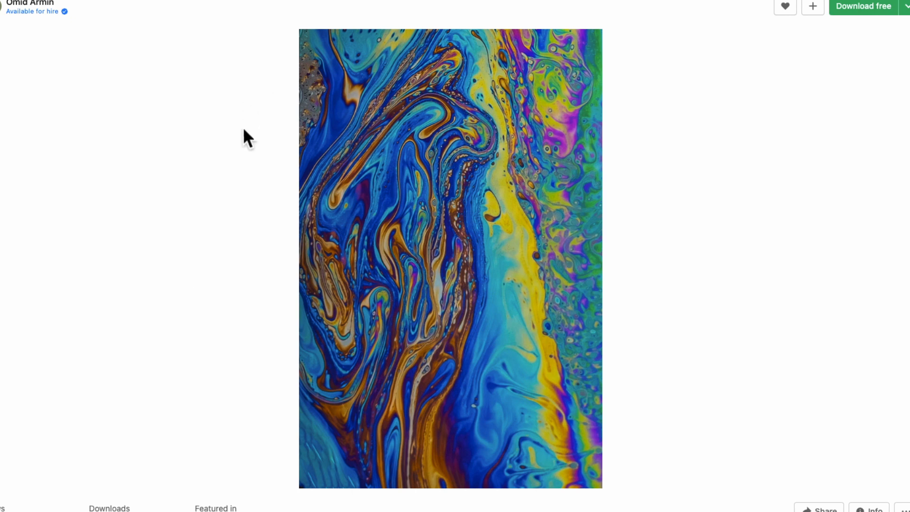
mouse_move(626, 142)
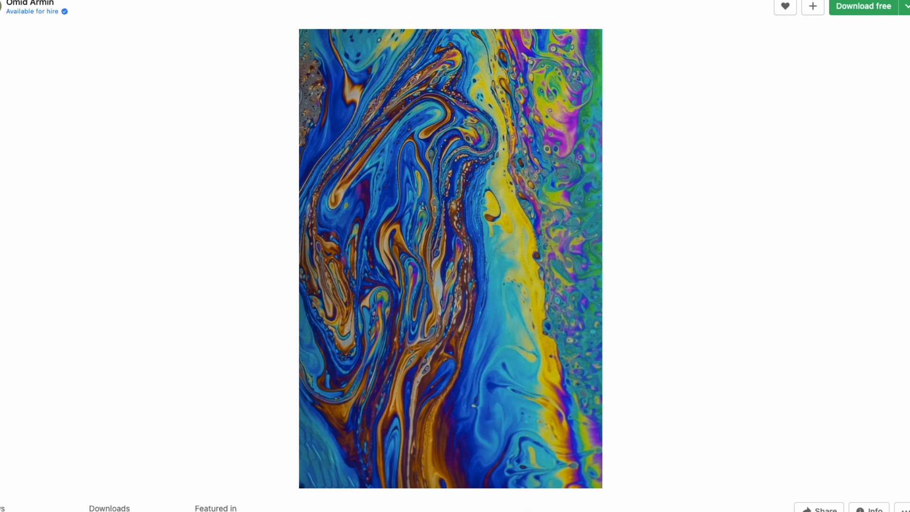
mouse_move(679, 169)
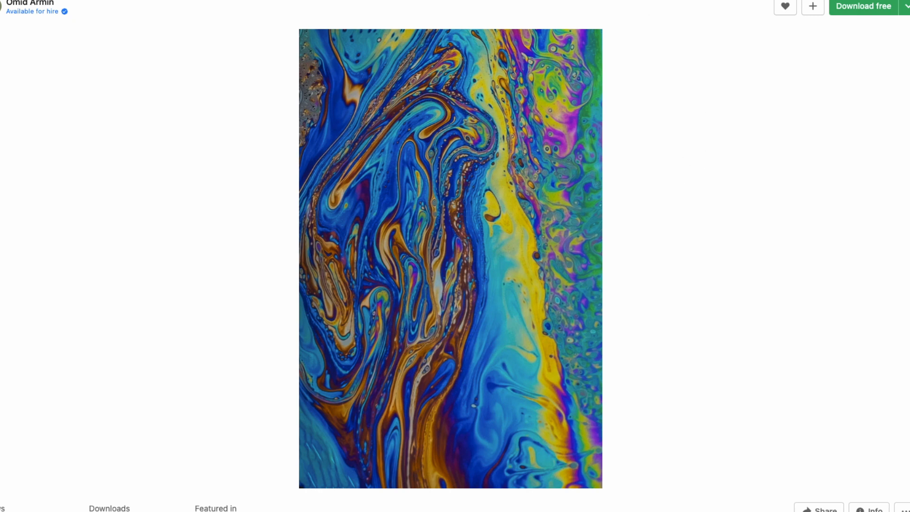
mouse_move(208, 312)
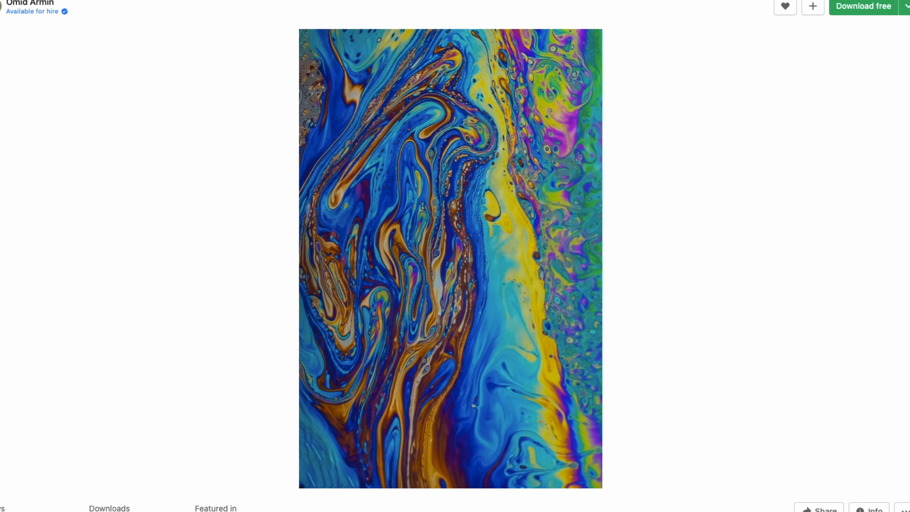
mouse_move(219, 74)
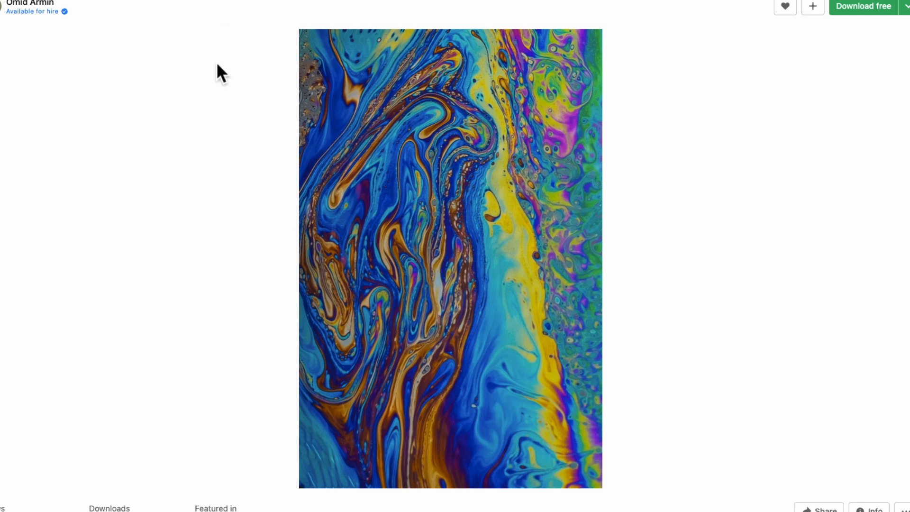
mouse_move(518, 472)
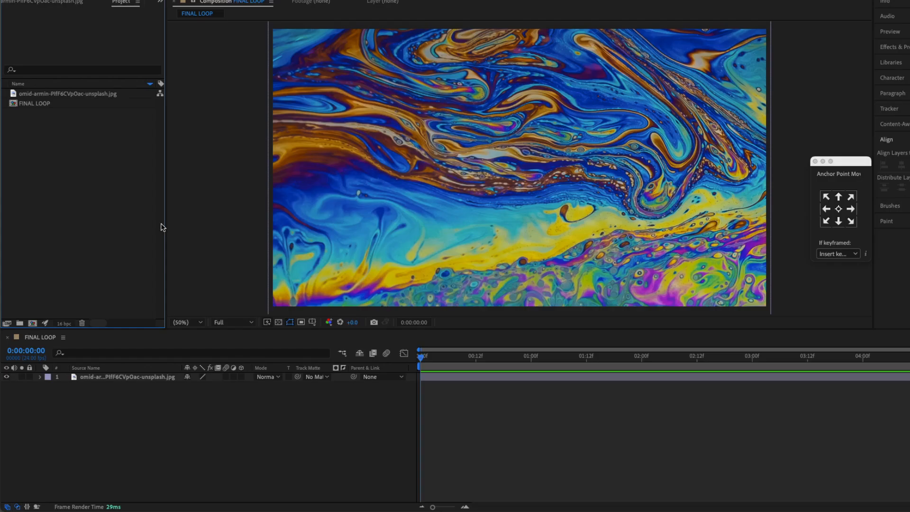
mouse_move(323, 379)
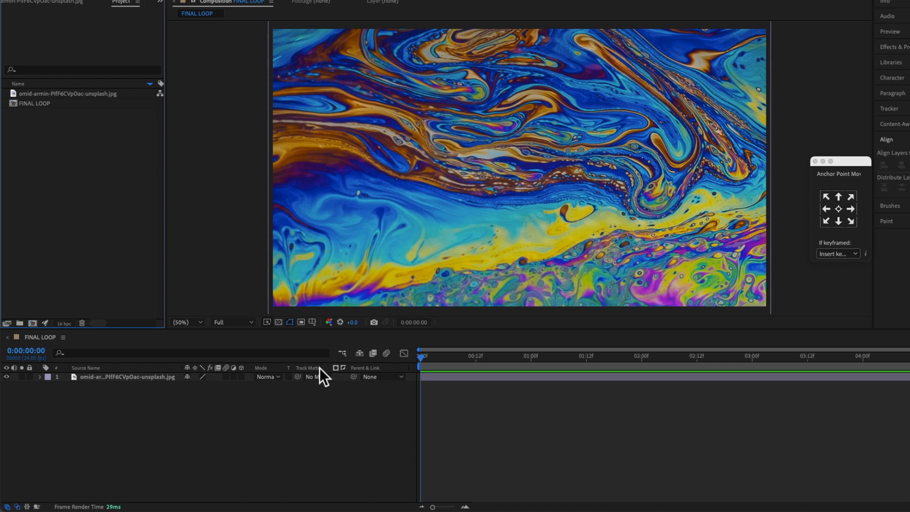
mouse_move(772, 377)
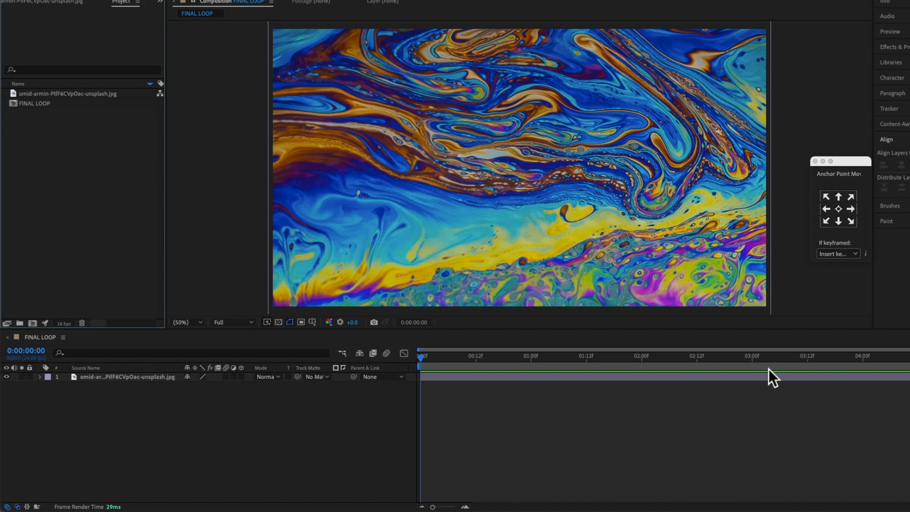
mouse_move(298, 402)
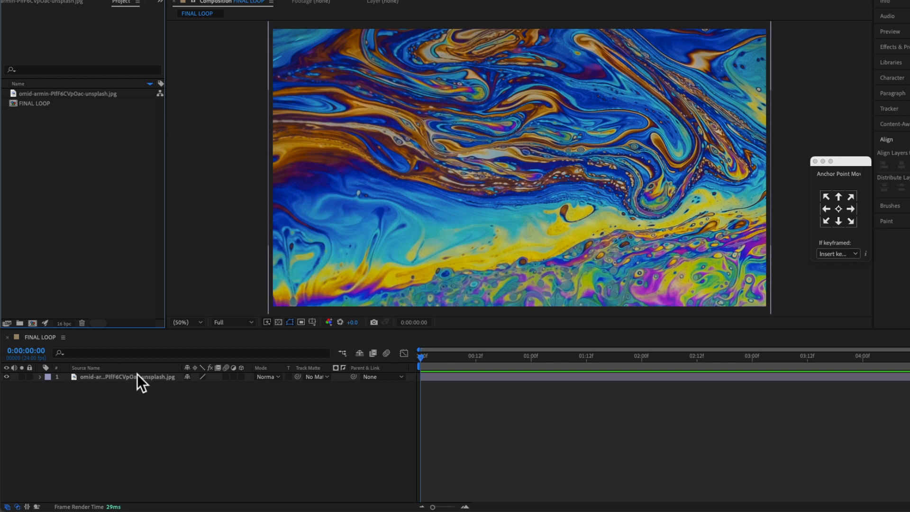
mouse_move(383, 330)
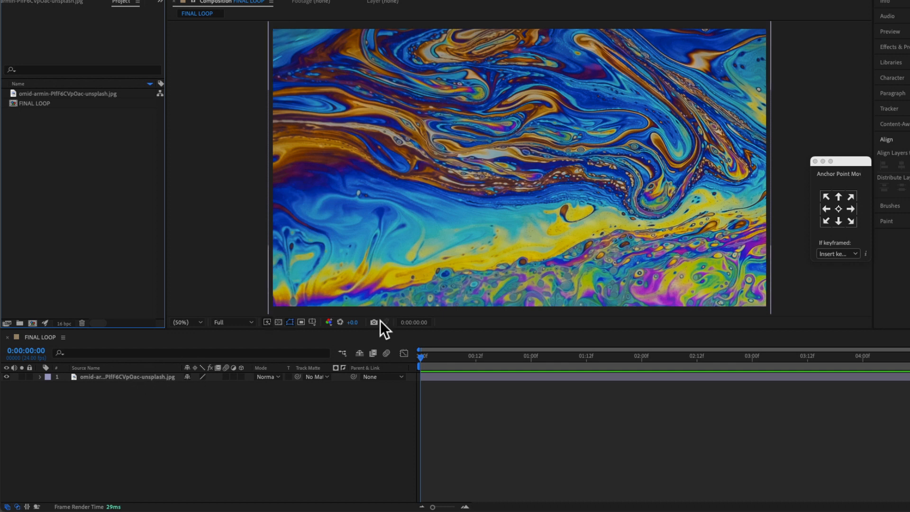
mouse_move(769, 47)
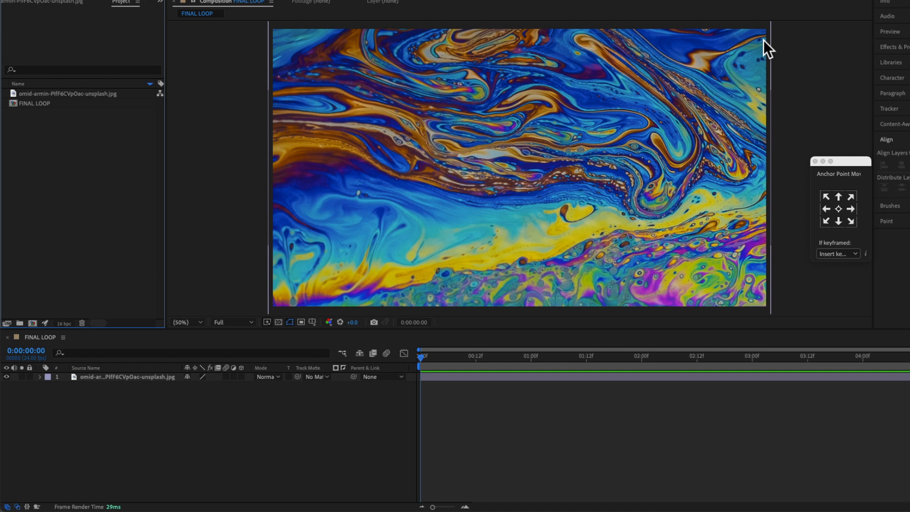
mouse_move(233, 181)
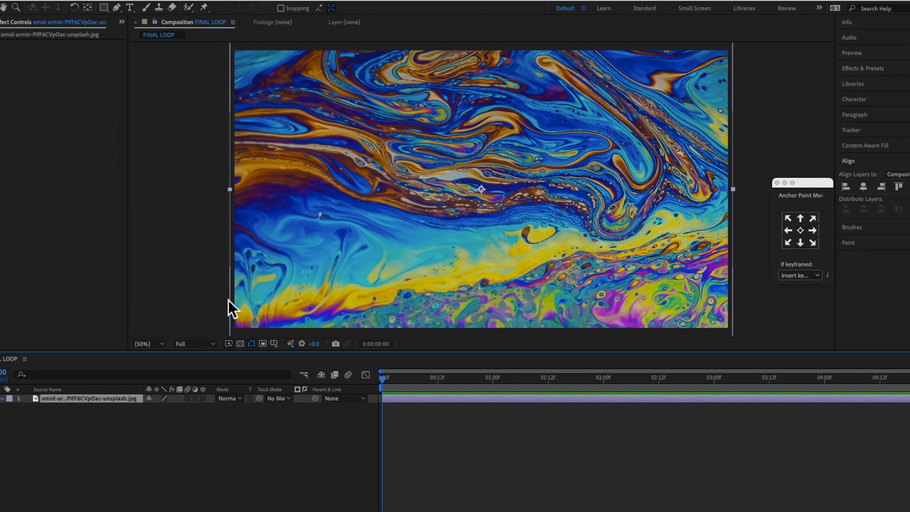
mouse_move(498, 194)
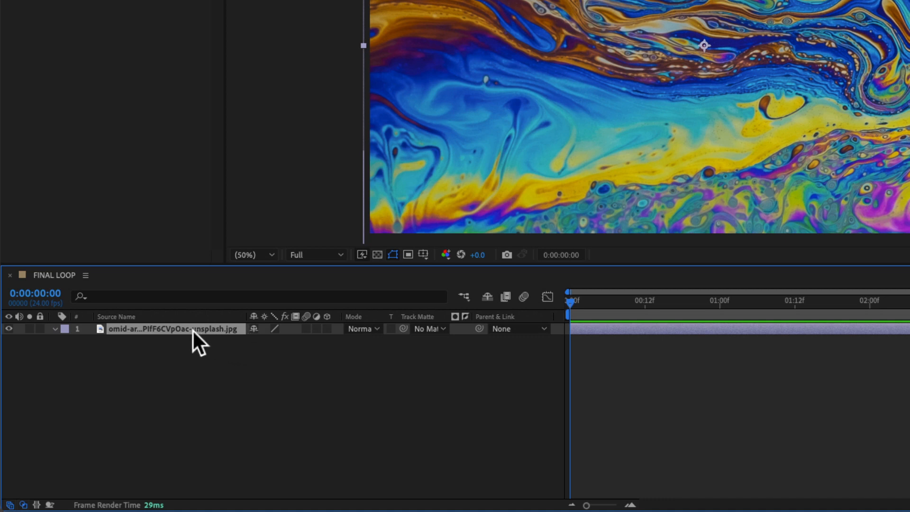
mouse_move(438, 337)
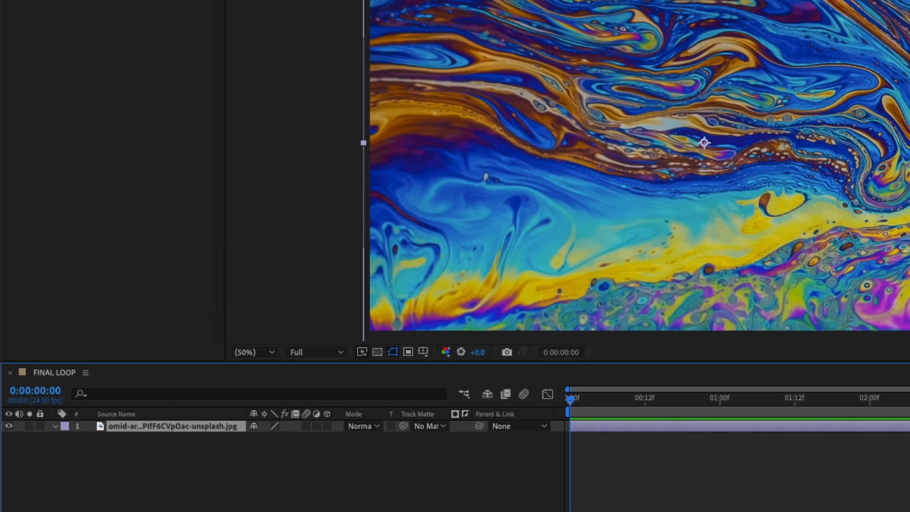
Add Turbulent Displace from Effect > Distort to the selected soap-bubble photo layer.
left_click(286, 8)
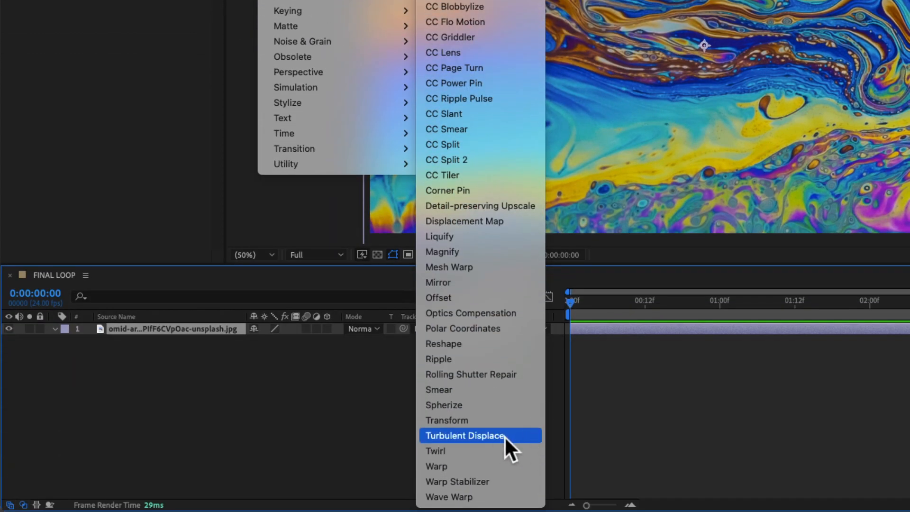
left_click(464, 435)
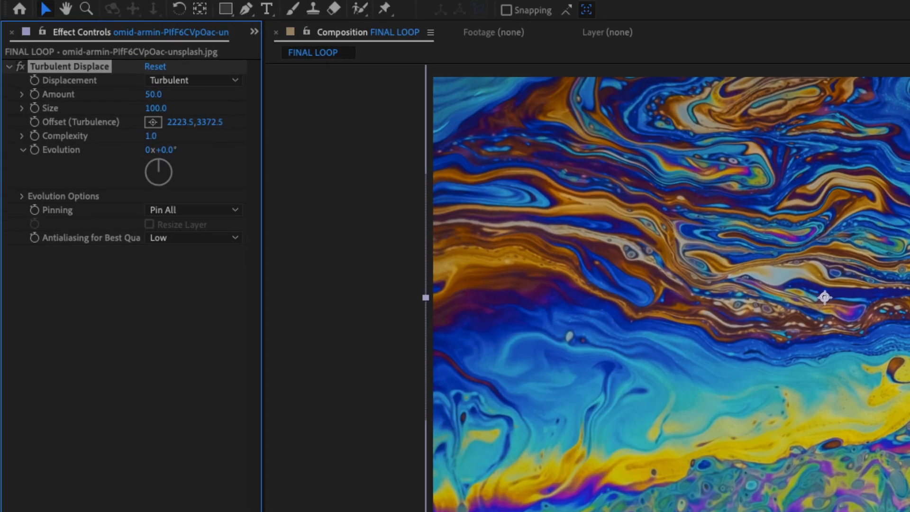
mouse_move(43, 243)
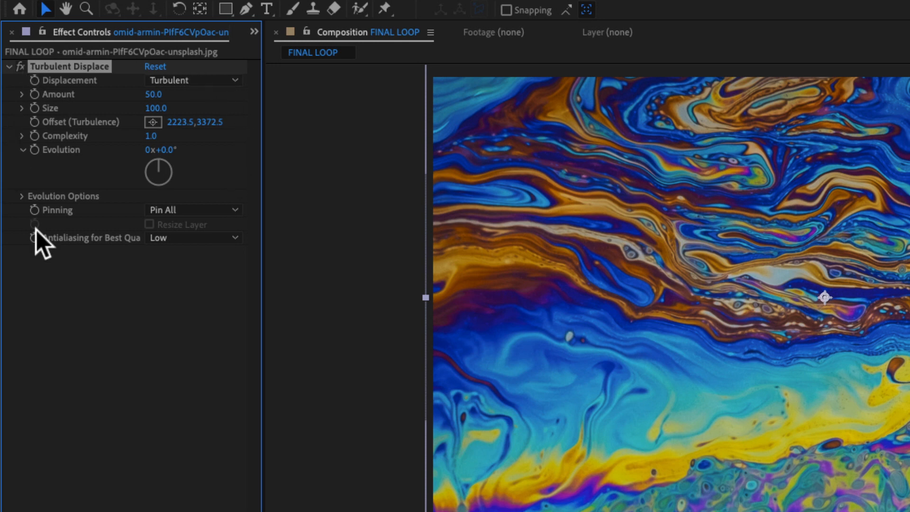
mouse_move(115, 285)
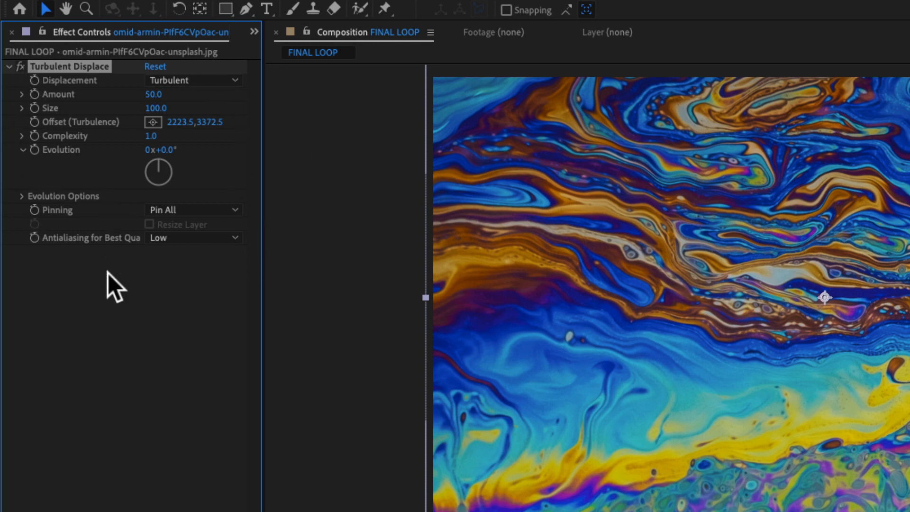
mouse_move(167, 238)
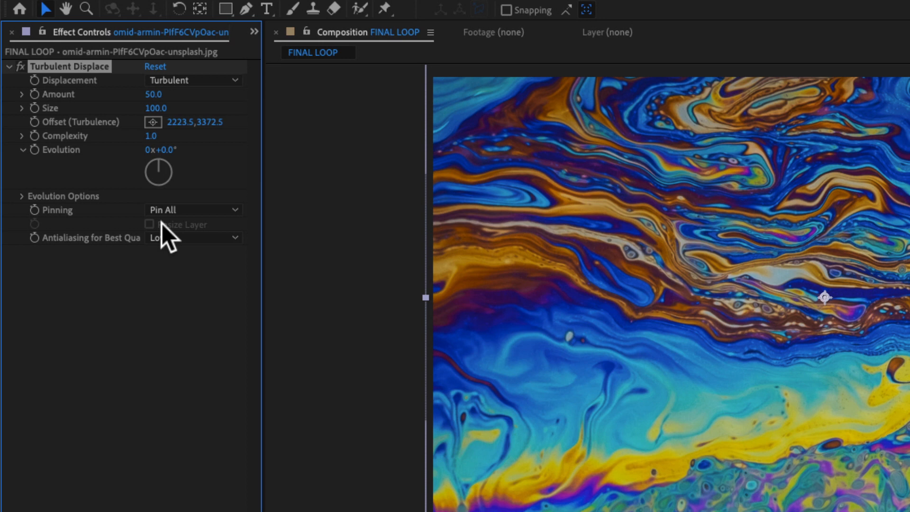
mouse_move(167, 238)
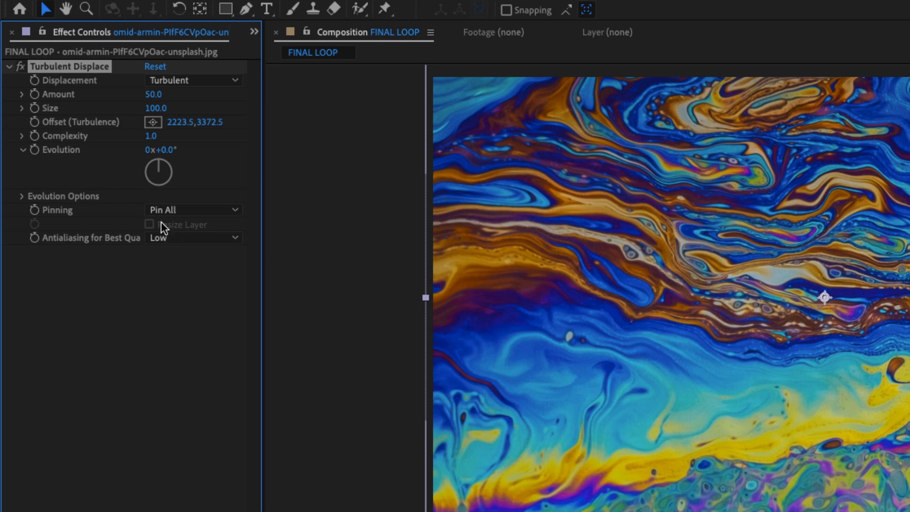
mouse_move(122, 131)
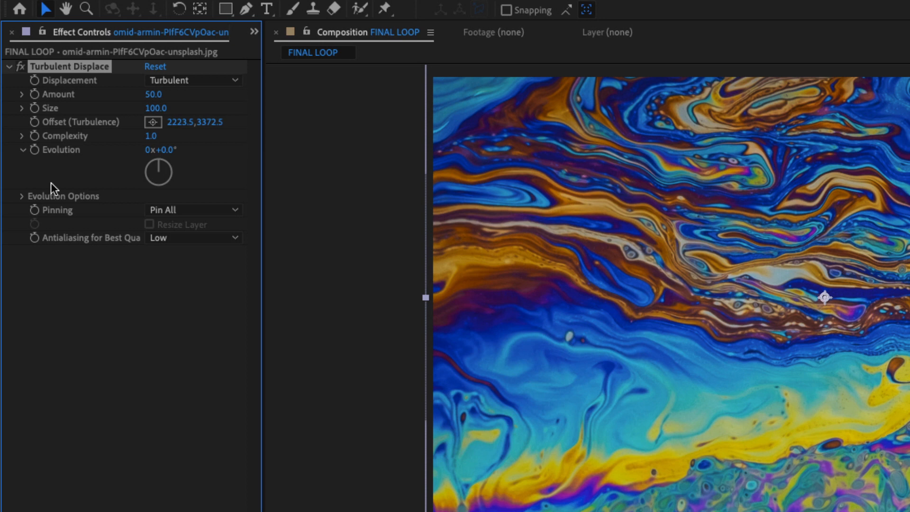
mouse_move(58, 189)
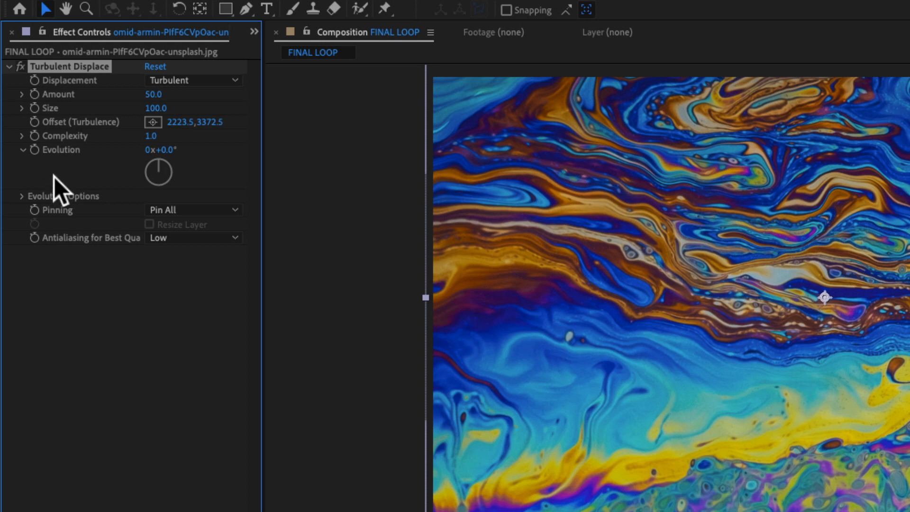
mouse_move(208, 156)
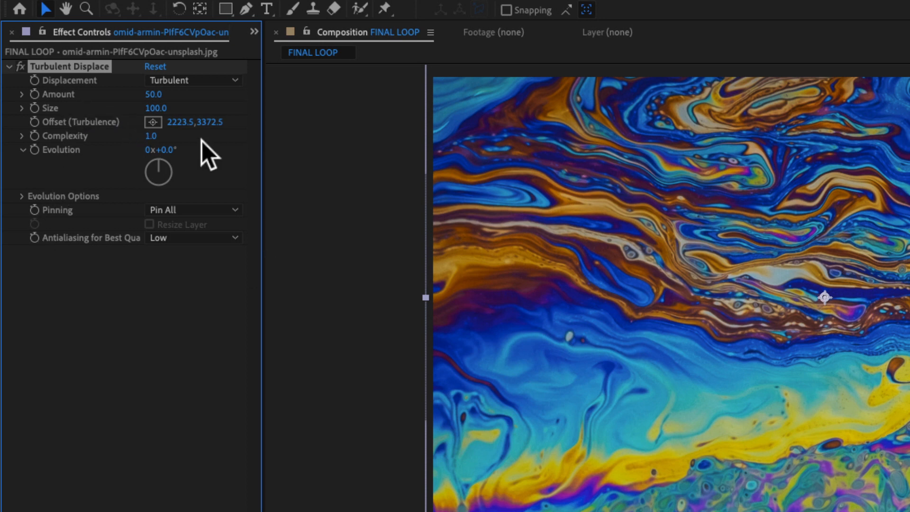
mouse_move(254, 320)
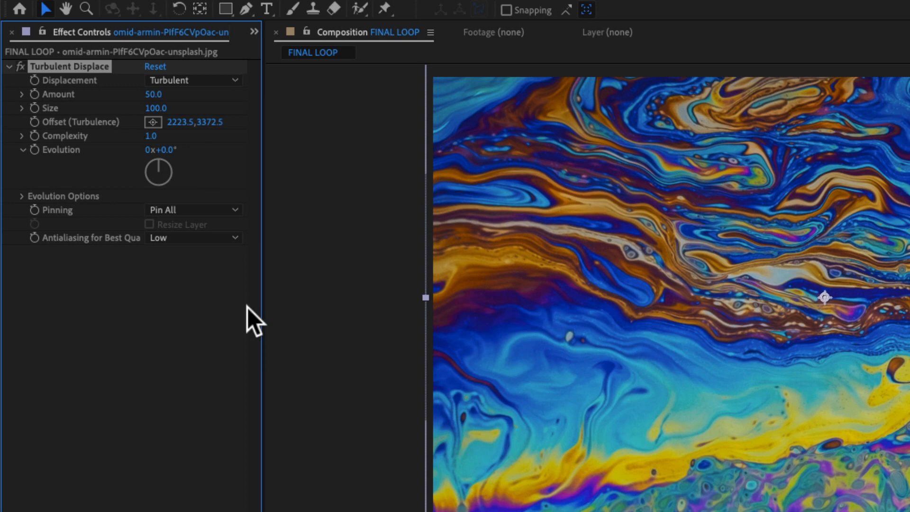
mouse_move(113, 165)
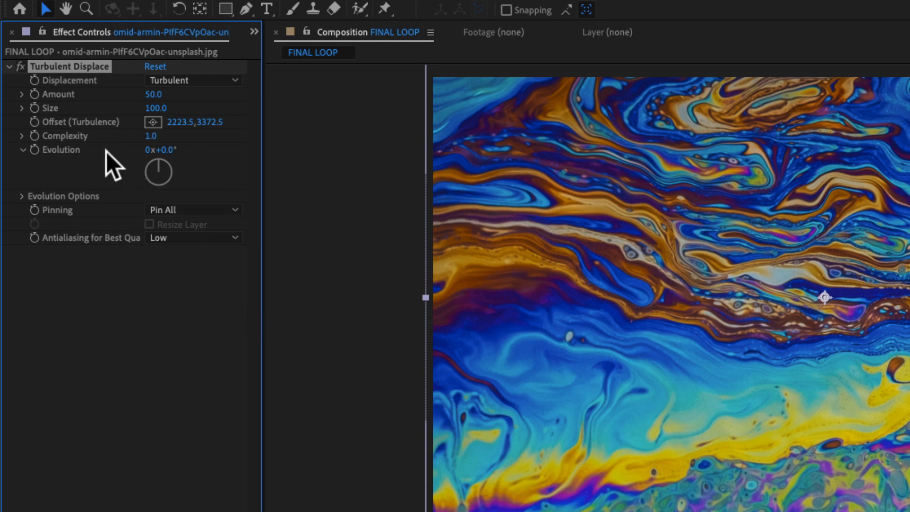
mouse_move(130, 233)
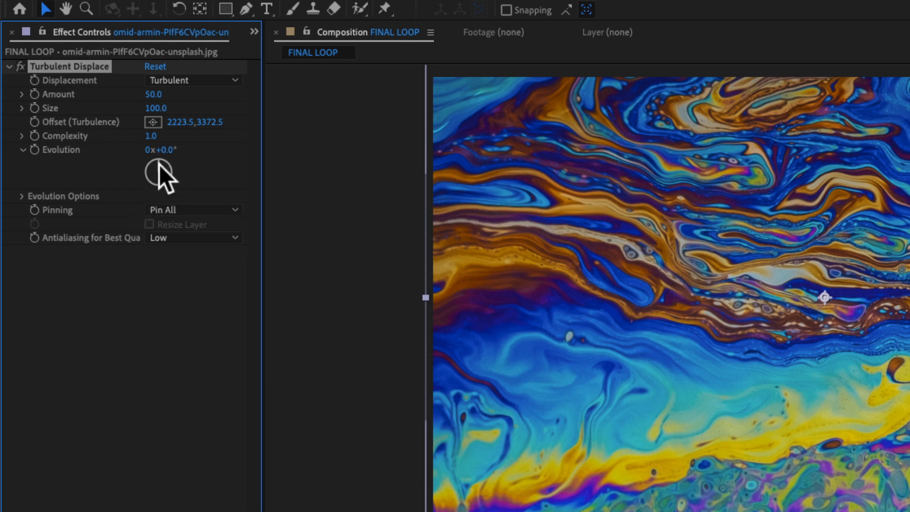
Dial the Turbulent Displace Evolution through several angles and settle it at 0x+351.0°.
left_click_drag(161, 172, 175, 186)
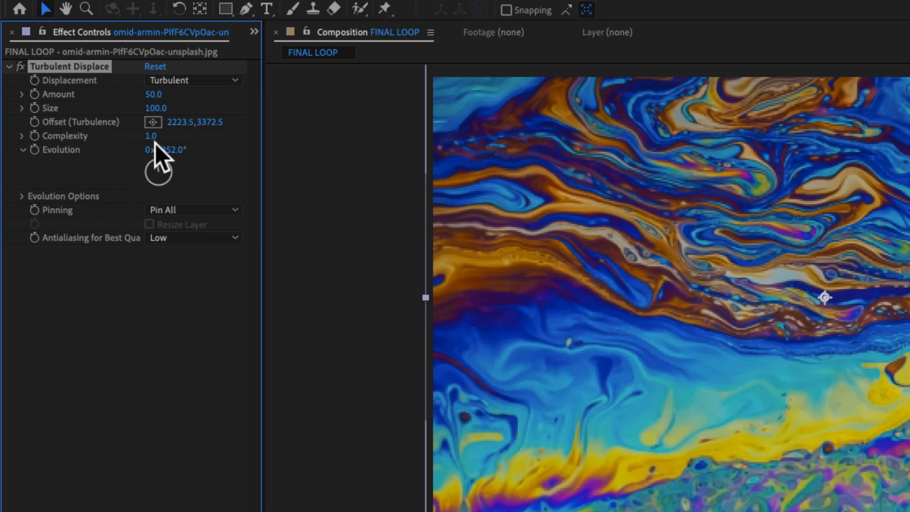
left_click_drag(165, 149, 156, 149)
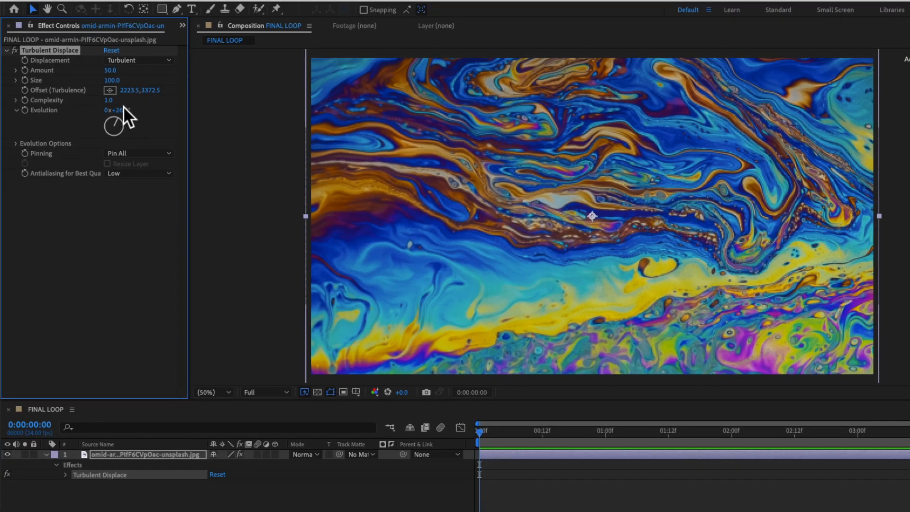
left_click_drag(115, 110, 115, 124)
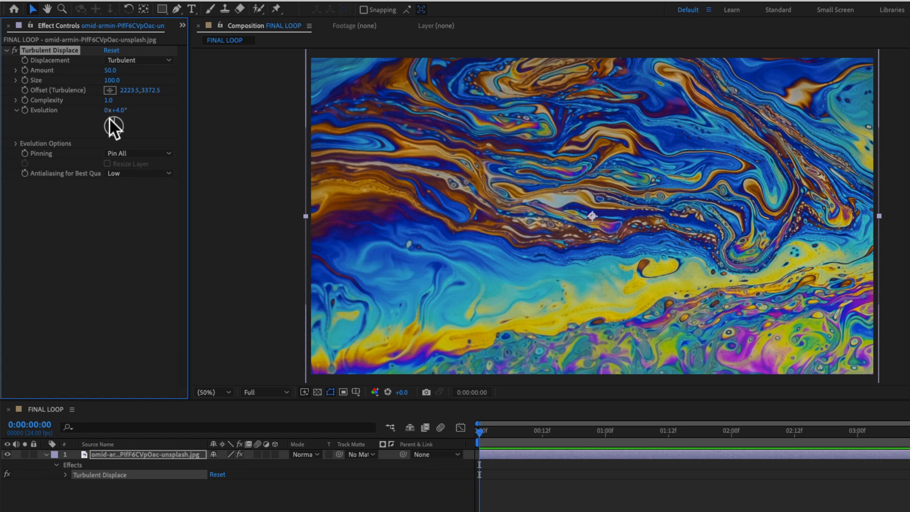
left_click_drag(116, 110, 122, 110)
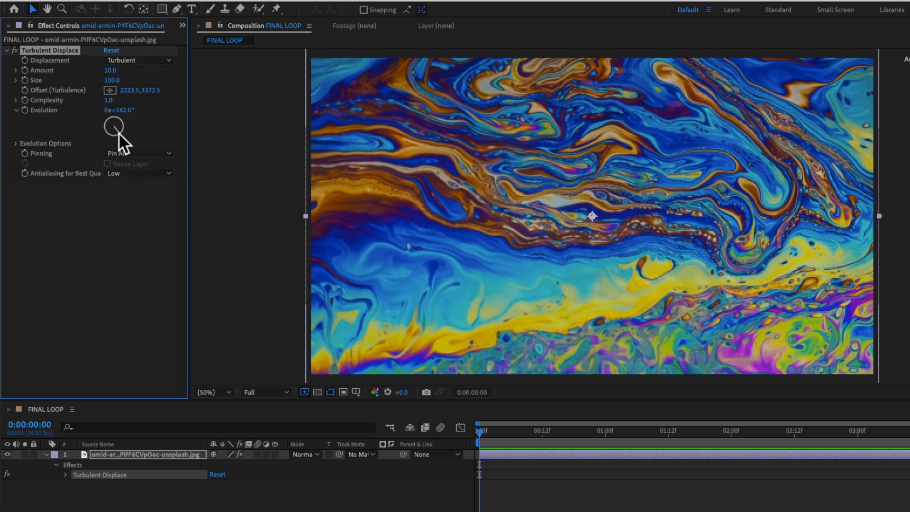
left_click_drag(114, 126, 120, 123)
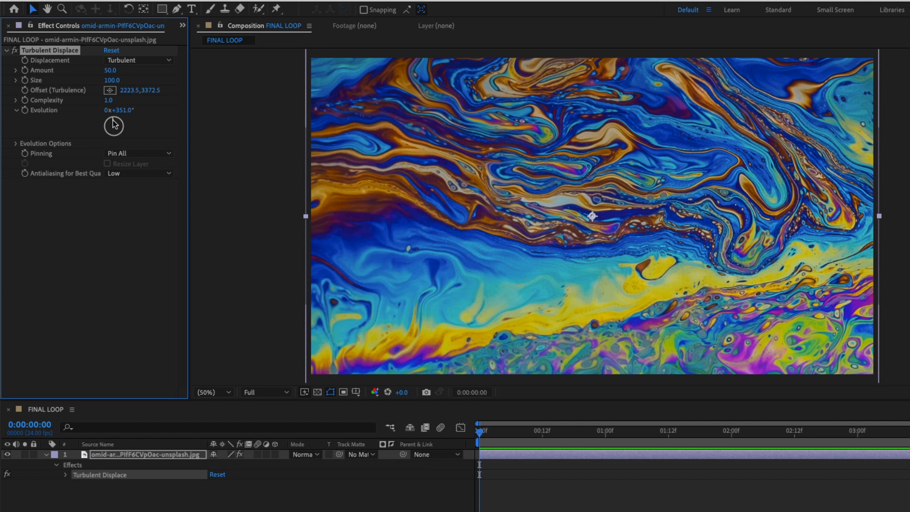
mouse_move(118, 133)
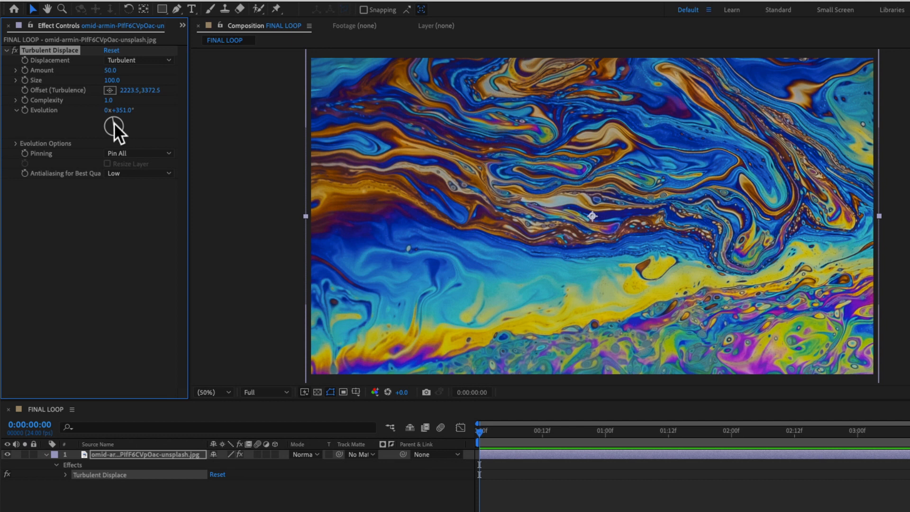
mouse_move(116, 127)
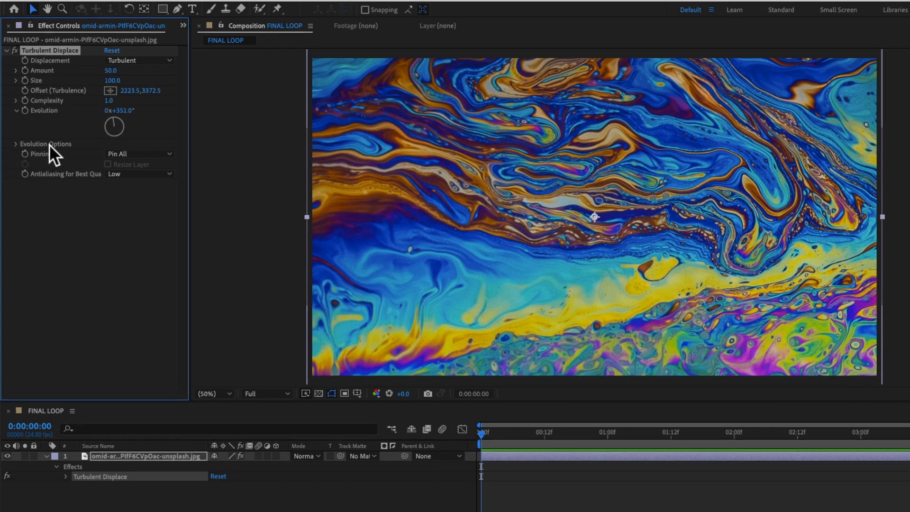
Expand Evolution Options and enable Cycle Evolution with a 1-revolution cycle.
left_click(16, 144)
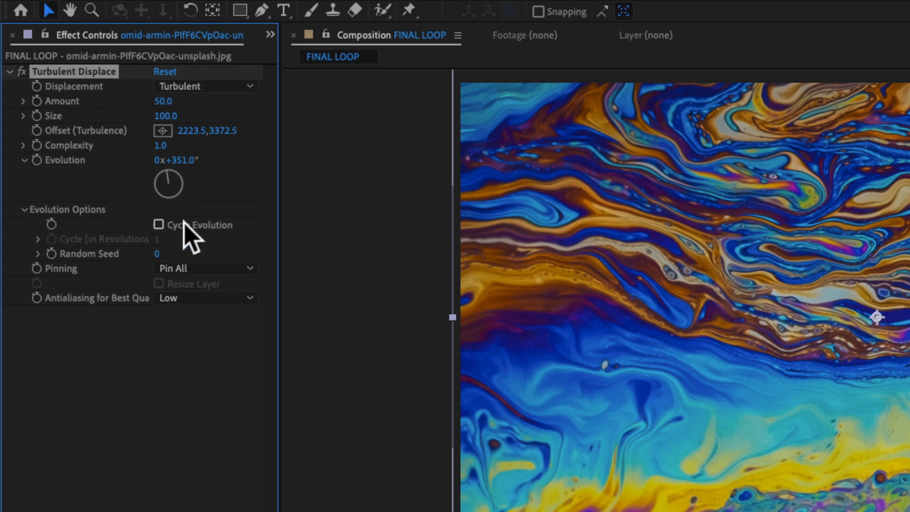
mouse_move(192, 241)
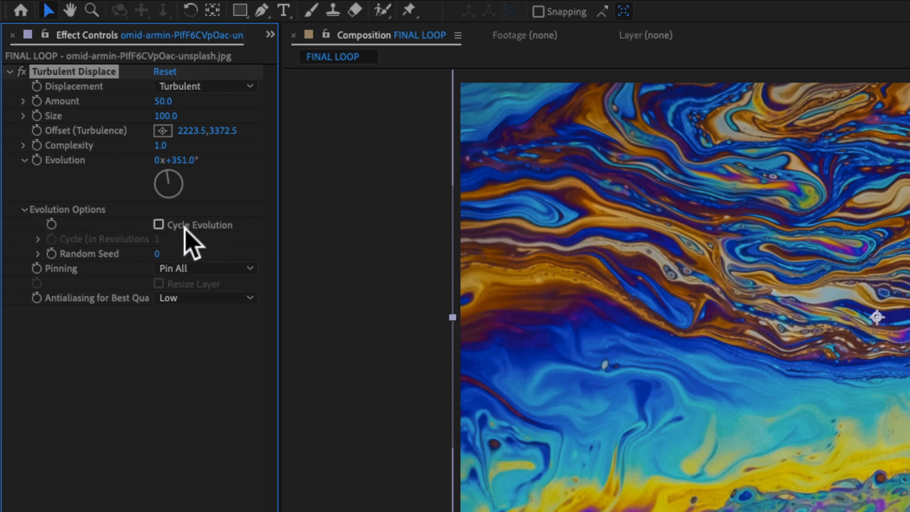
left_click(158, 225)
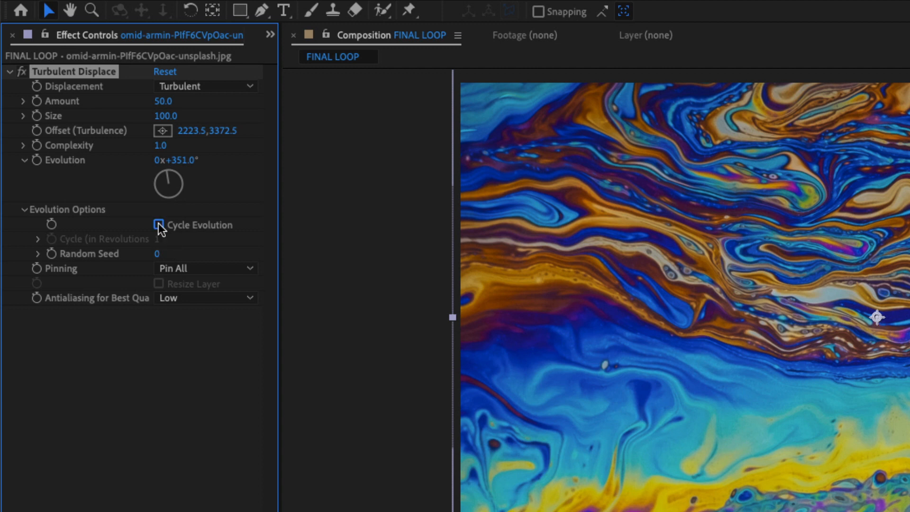
left_click(159, 226)
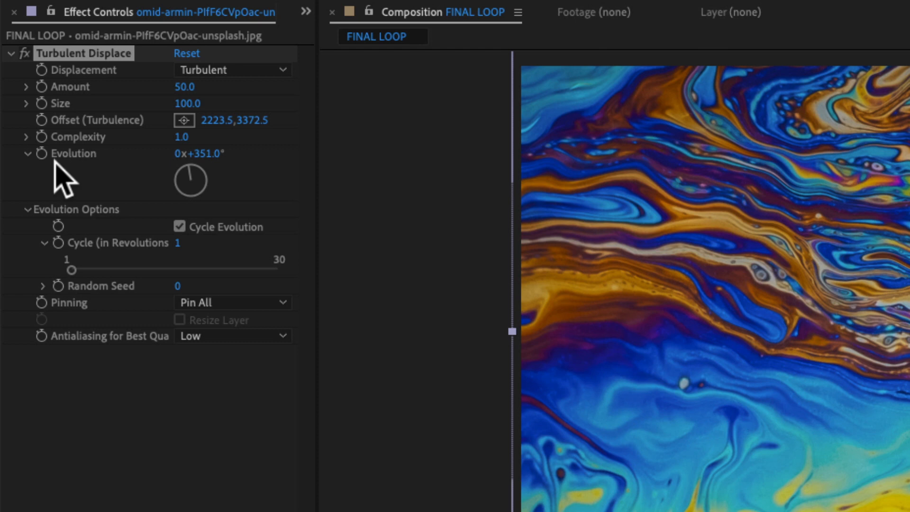
mouse_move(55, 177)
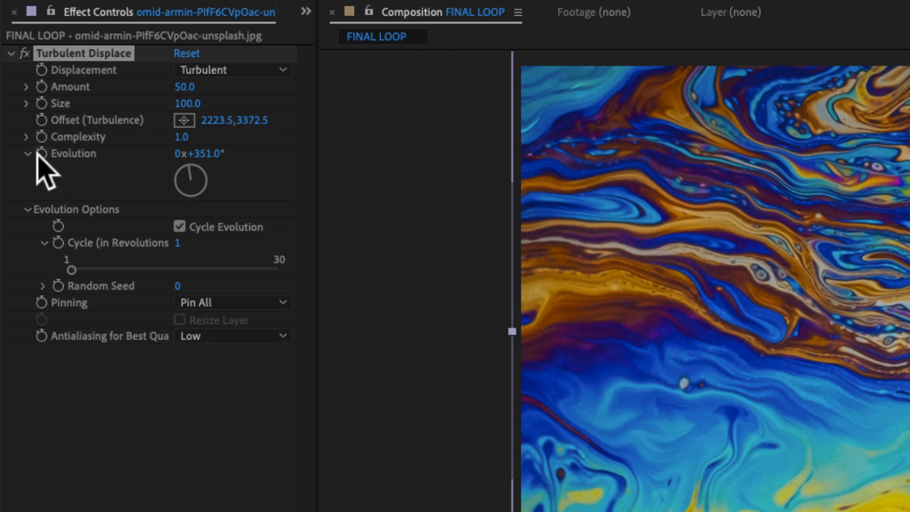
mouse_move(50, 174)
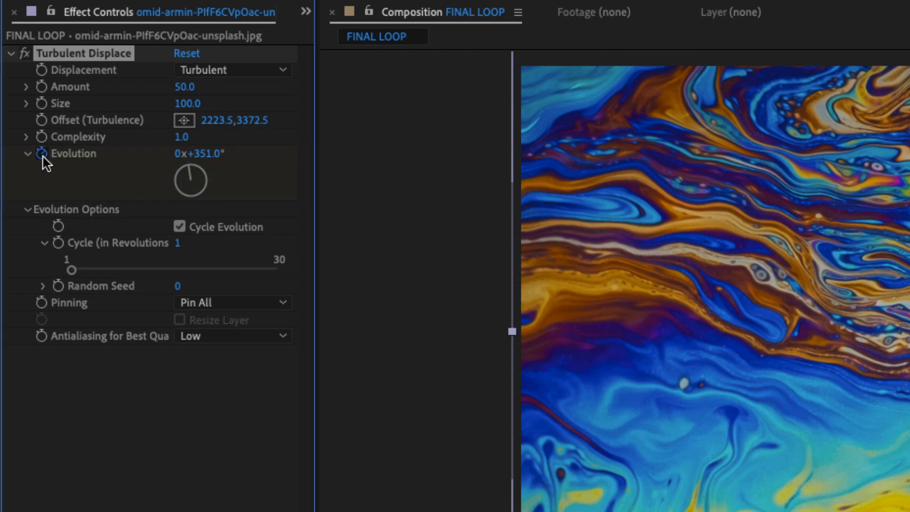
mouse_move(49, 165)
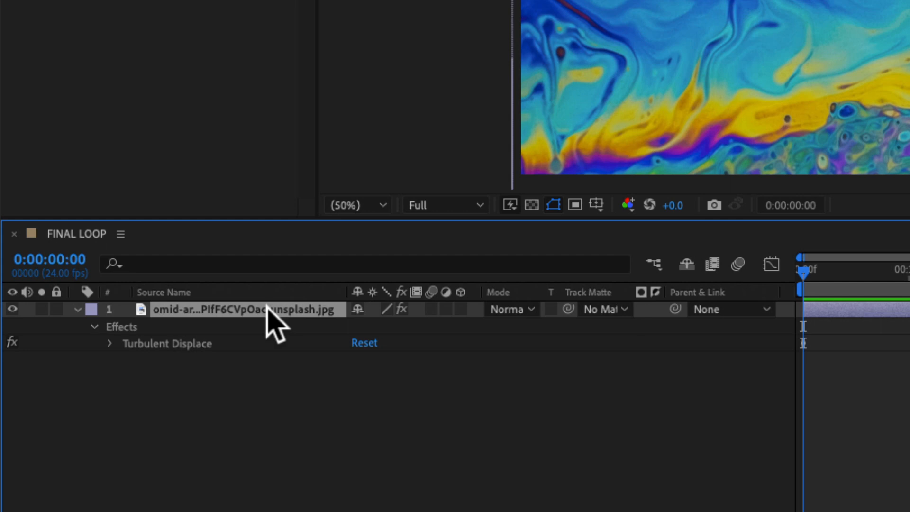
Reveal the keyframed Evolution property (0x+351.0° at 0:00:00:00) in the timeline with U.
key("u")
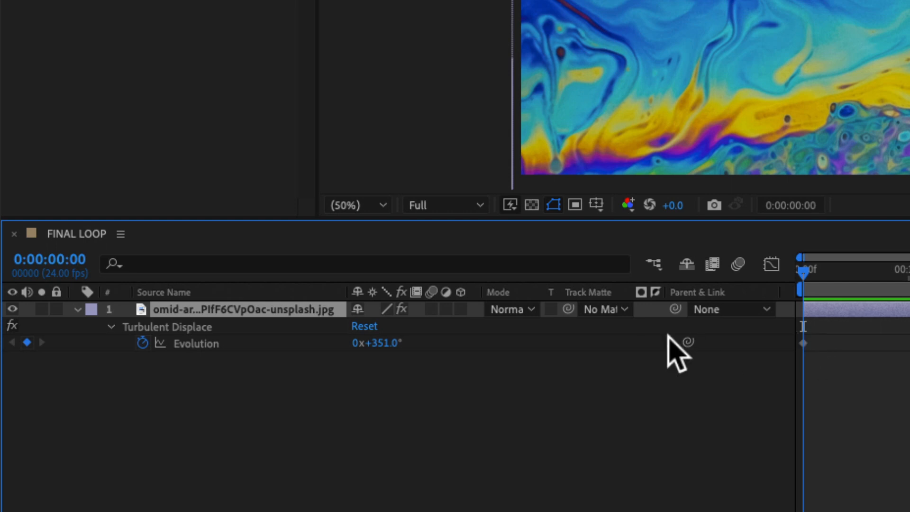
mouse_move(805, 354)
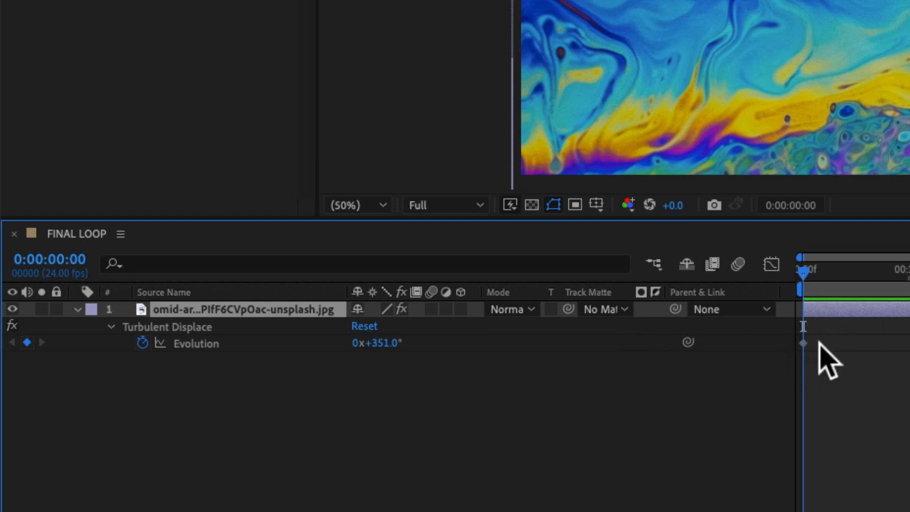
mouse_move(823, 369)
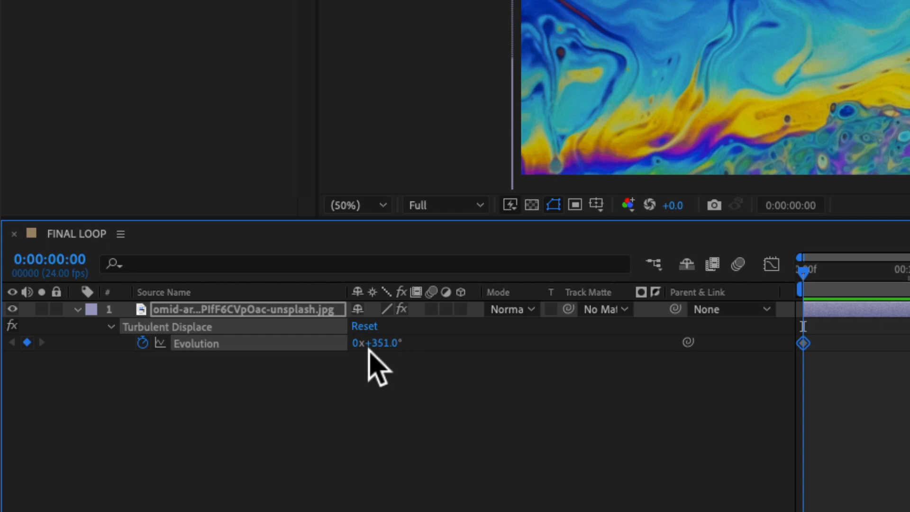
mouse_move(369, 363)
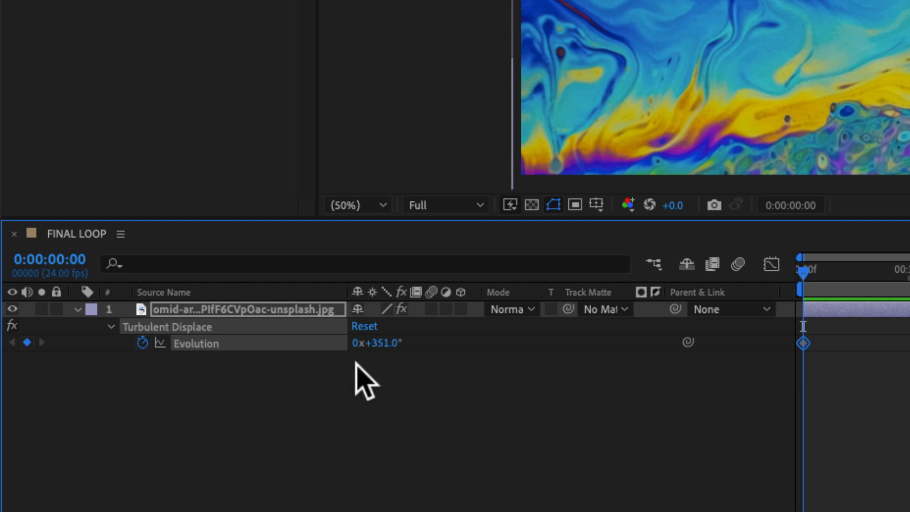
mouse_move(357, 371)
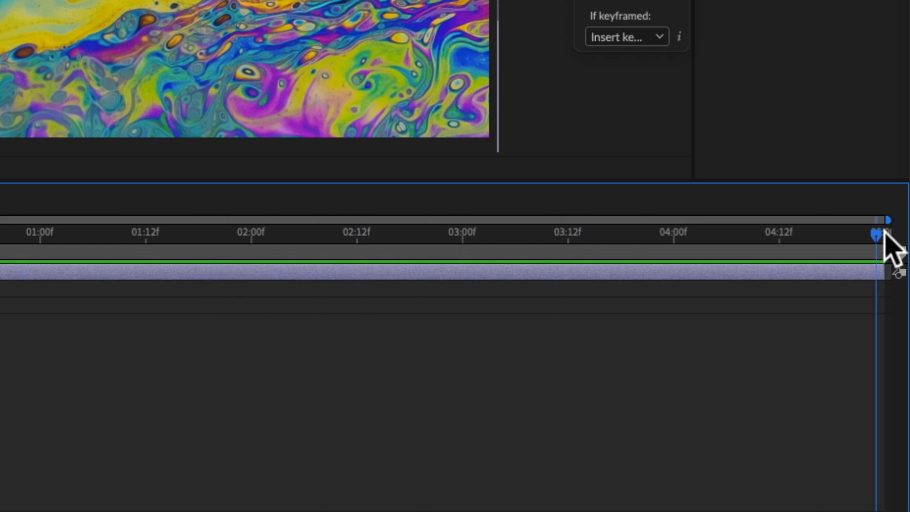
mouse_move(888, 404)
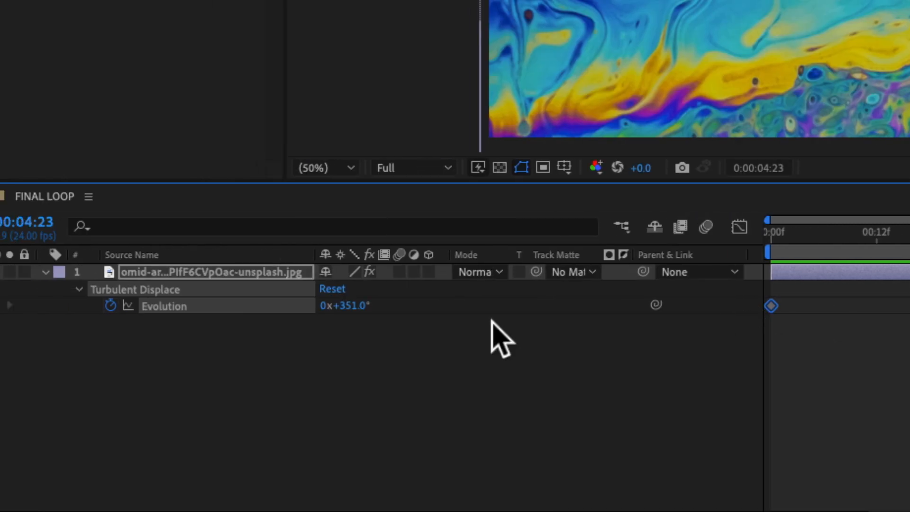
mouse_move(331, 336)
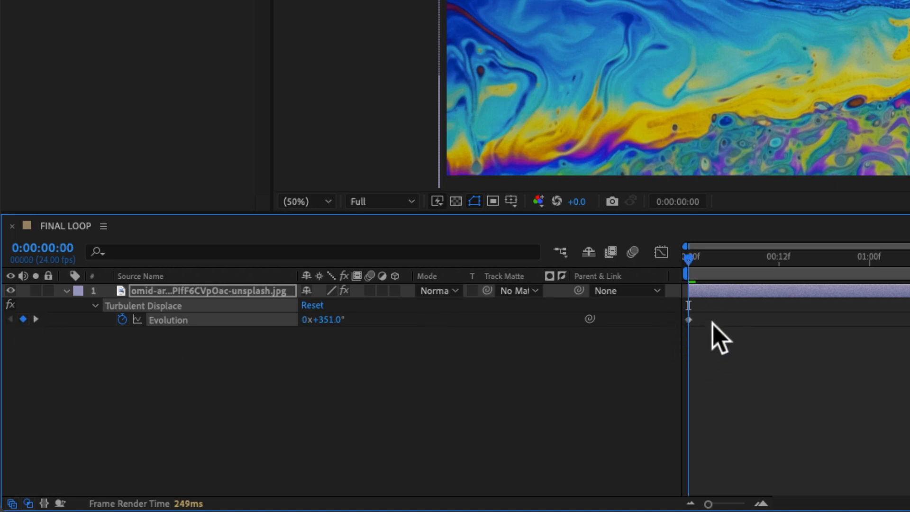
mouse_move(43, 337)
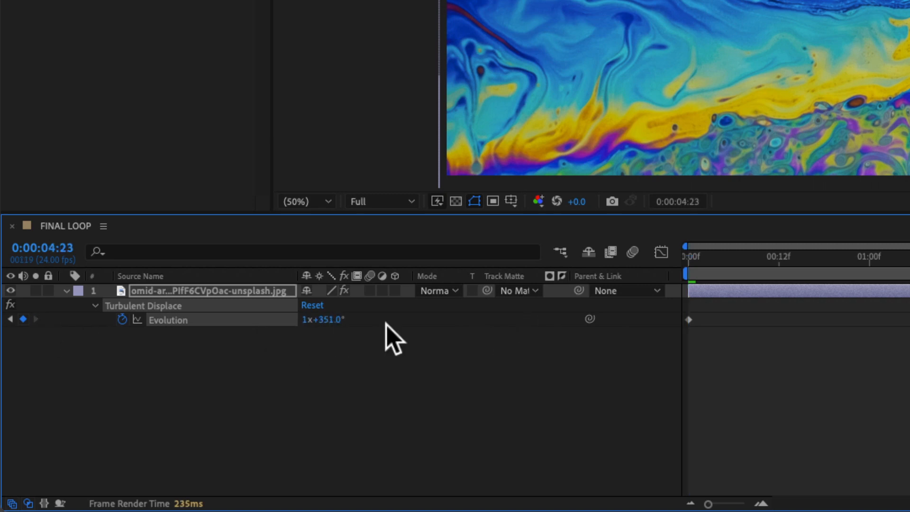
mouse_move(652, 325)
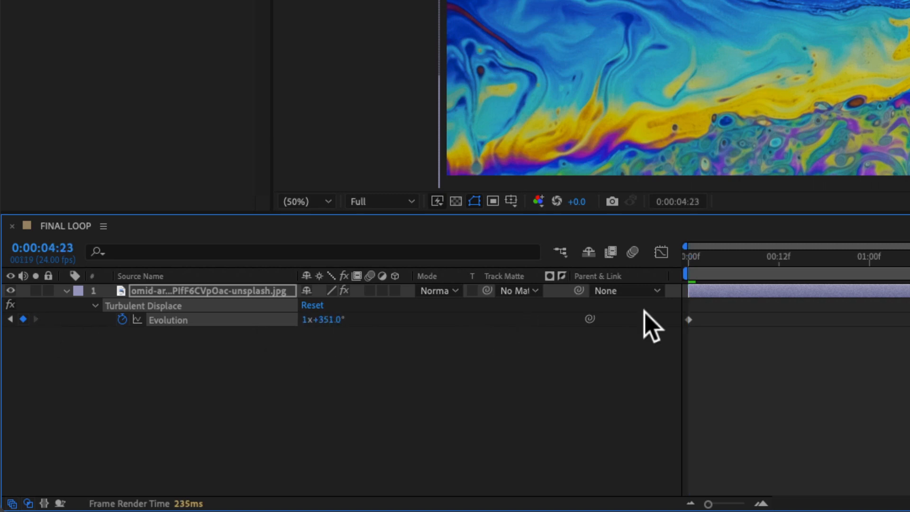
Move the playhead back to 0:00:00:00 after the 1x+351.0° end keyframe is set.
left_click(689, 256)
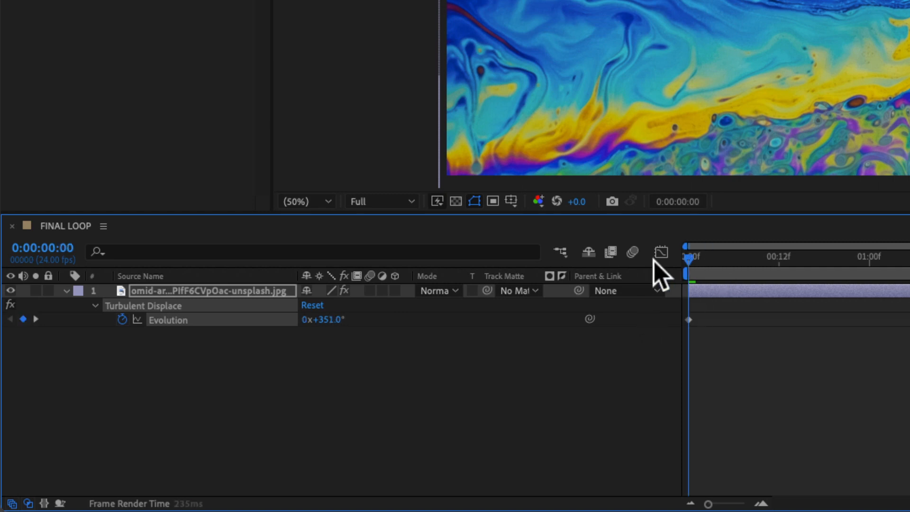